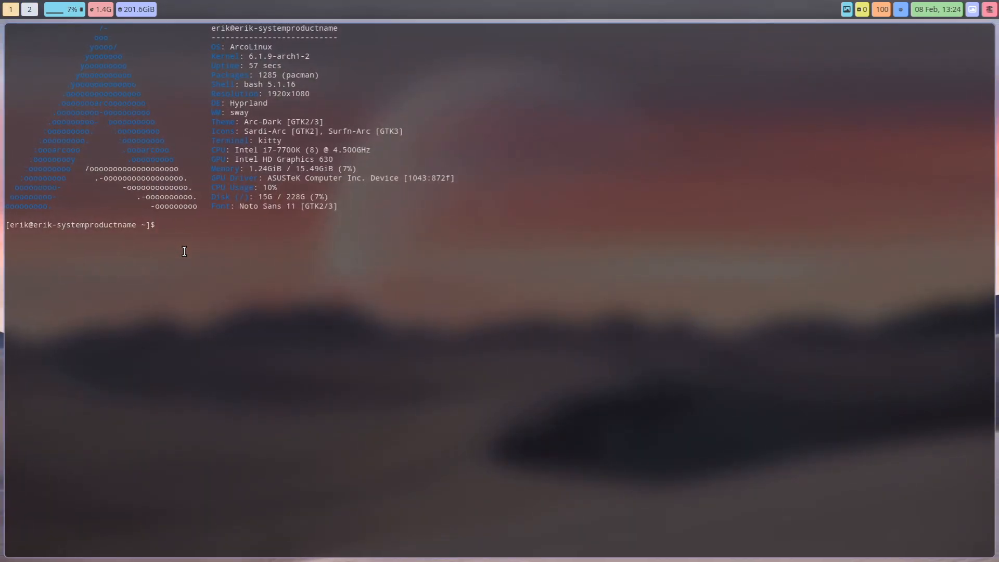
Run the iso alias, select version v23.02.02, then start the update awaiting the sudo password.
{"action": "key", "text": "Return"}
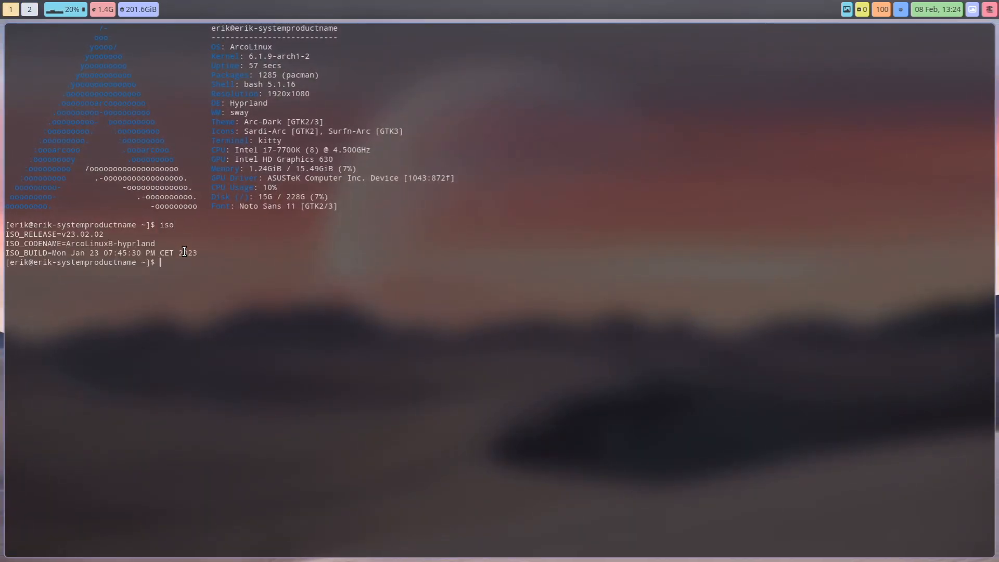
{"action": "mouse_move", "coordinate": [30, 235]}
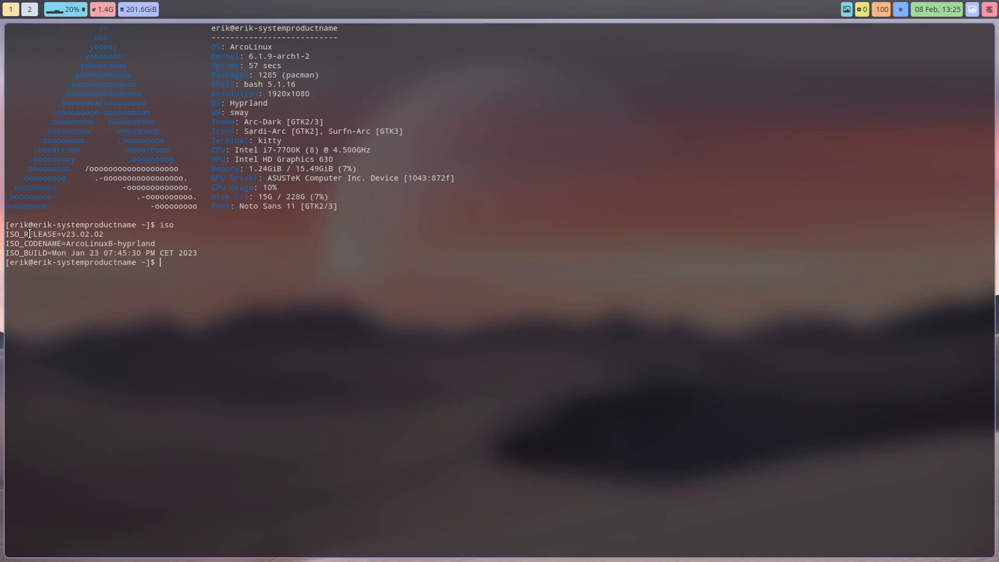
{"action": "double_click", "coordinate": [81, 234]}
{"action": "type", "text": "update"}
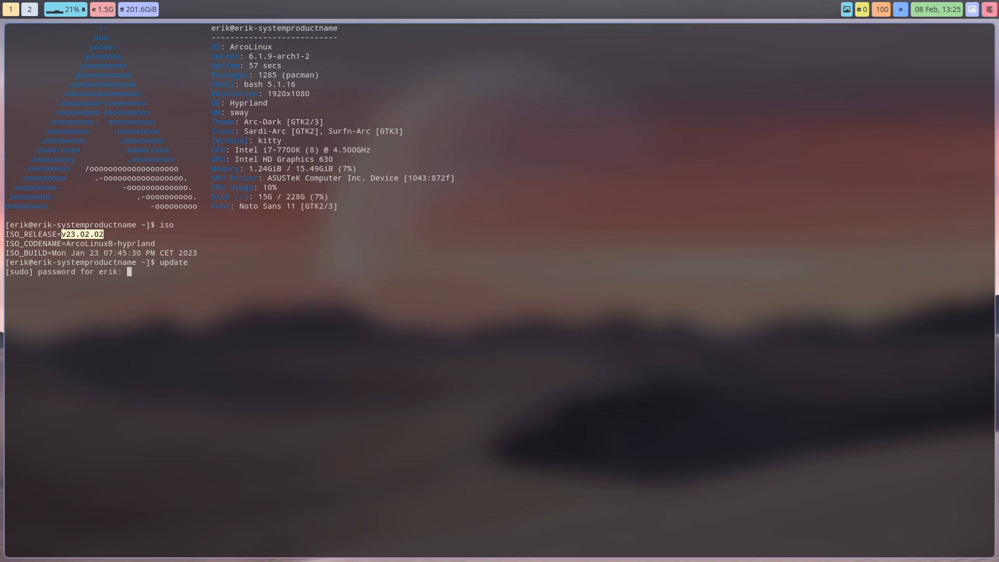
{"action": "key", "text": "Return"}
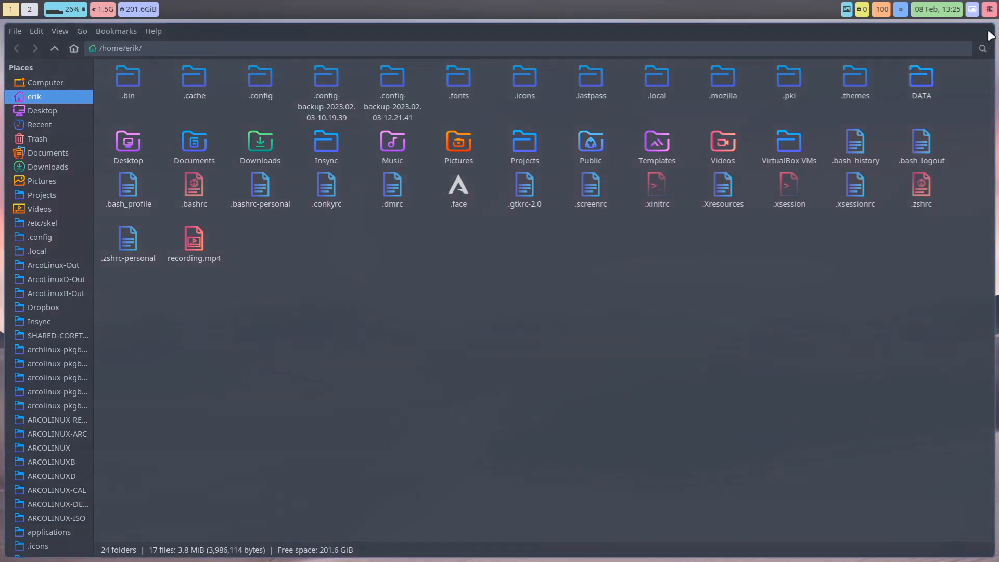
{"action": "mouse_move", "coordinate": [478, 287]}
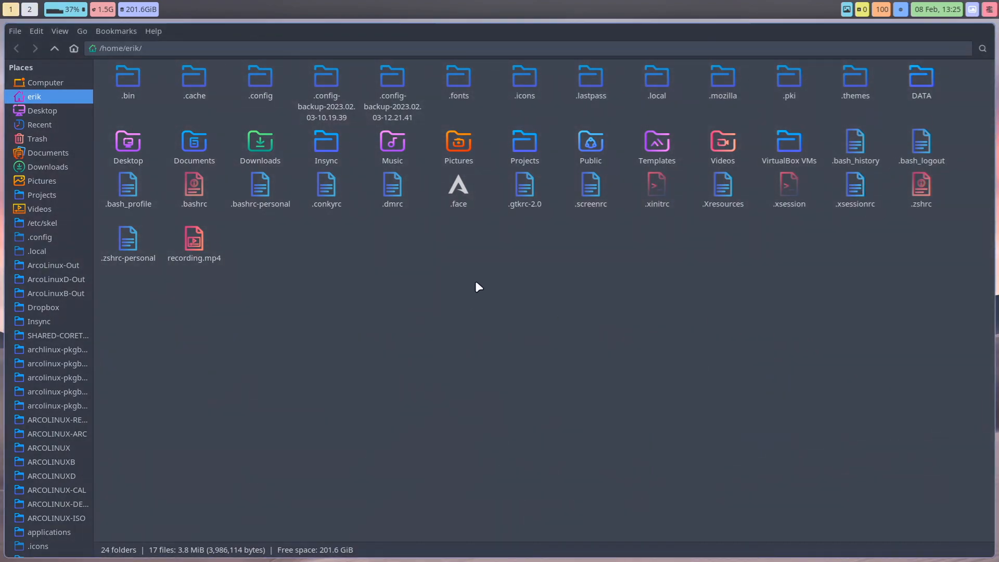
{"action": "mouse_move", "coordinate": [603, 455]}
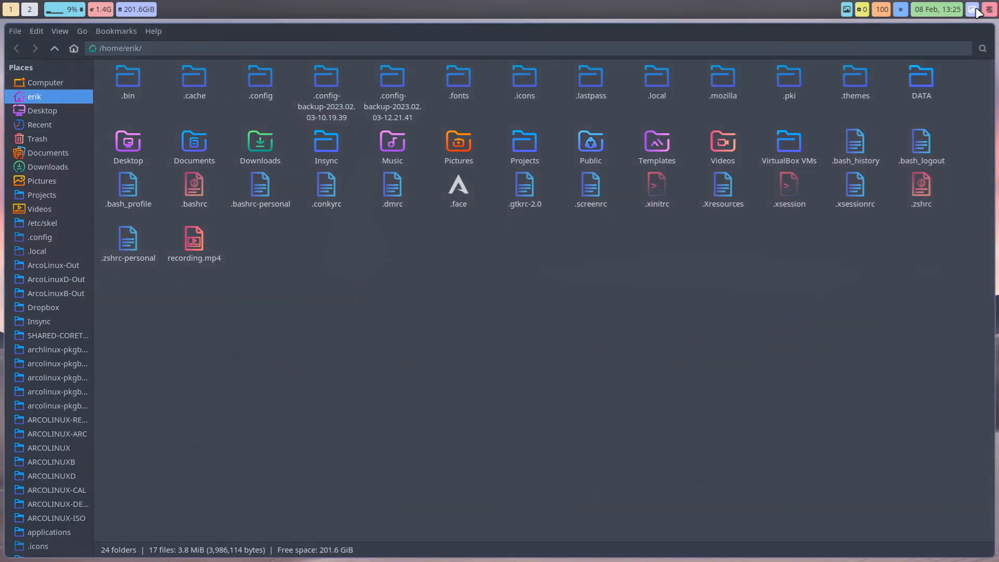
{"action": "mouse_move", "coordinate": [980, 9]}
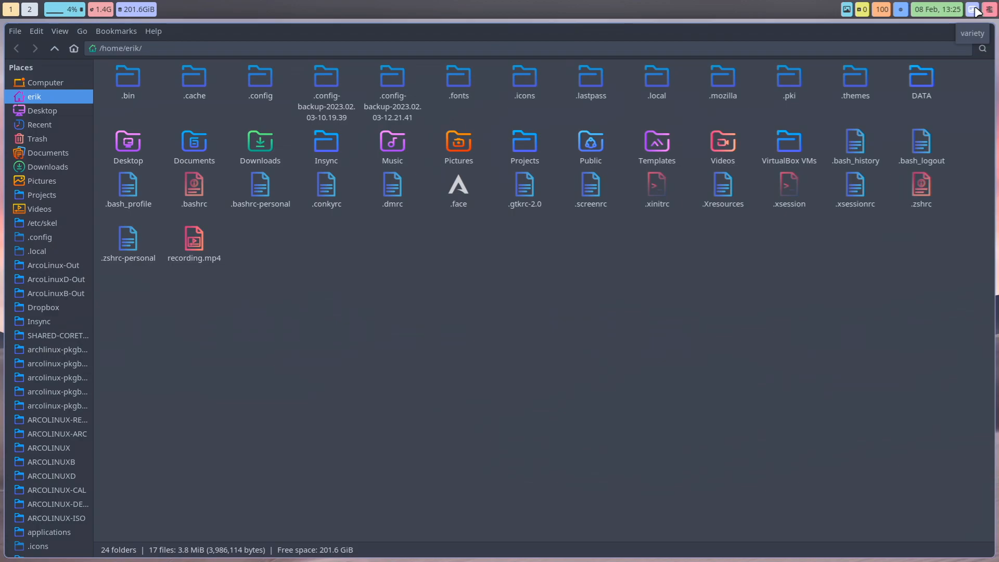
{"action": "left_click", "coordinate": [988, 10]}
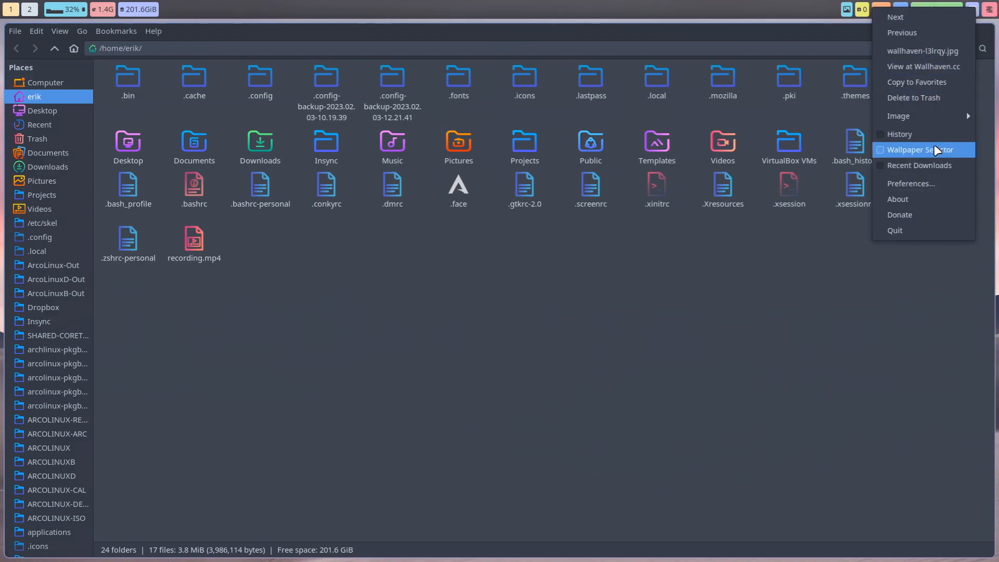
{"action": "left_click", "coordinate": [918, 148]}
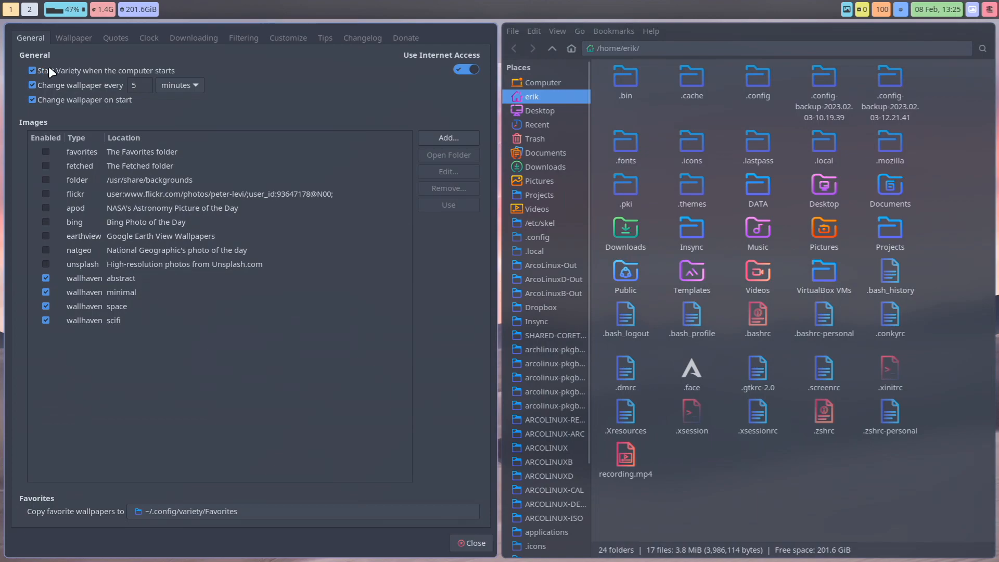
{"action": "mouse_move", "coordinate": [123, 87]}
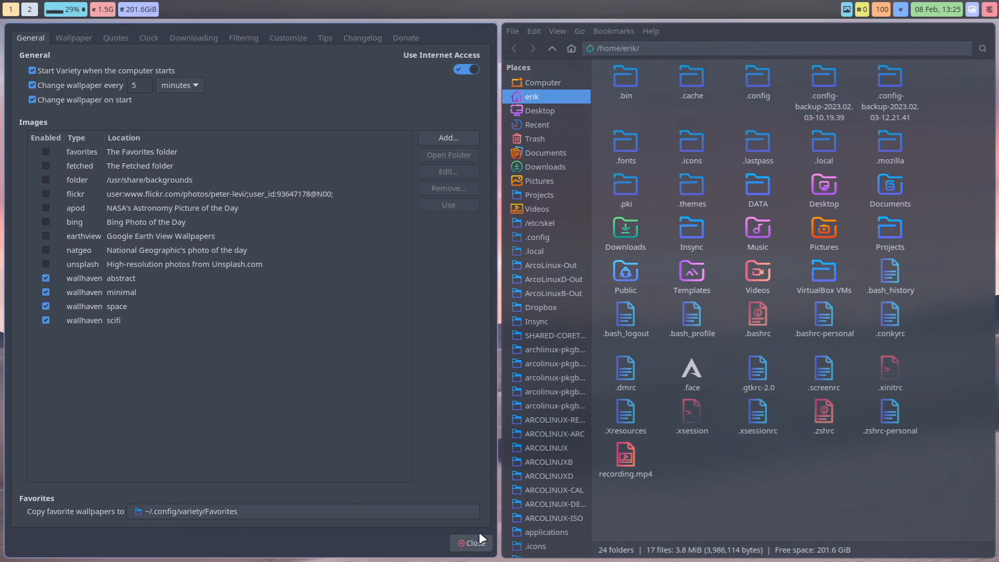
{"action": "left_click", "coordinate": [470, 542]}
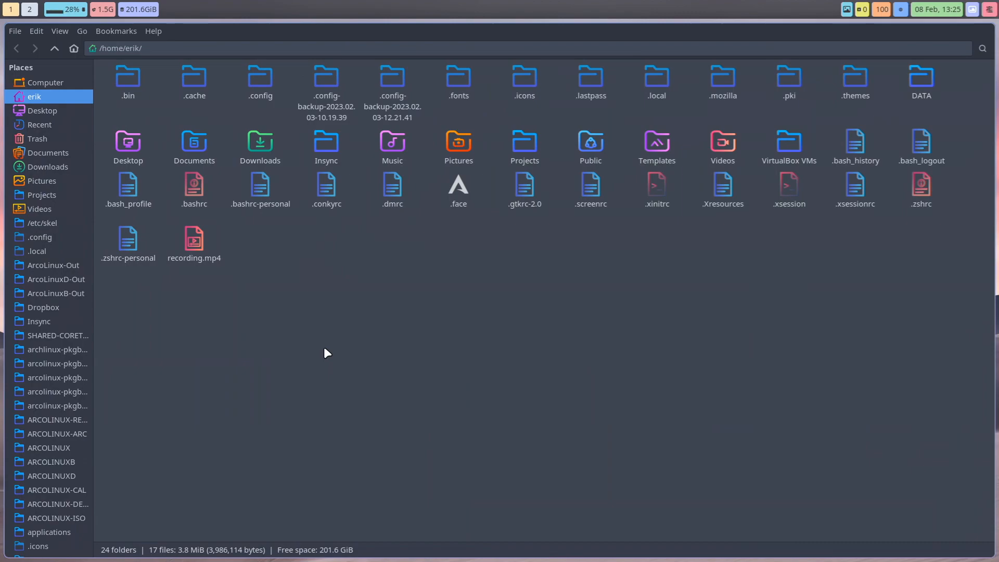
Navigate ~/.config → hypr → scripts and select the startup script.
{"action": "double_click", "coordinate": [259, 81]}
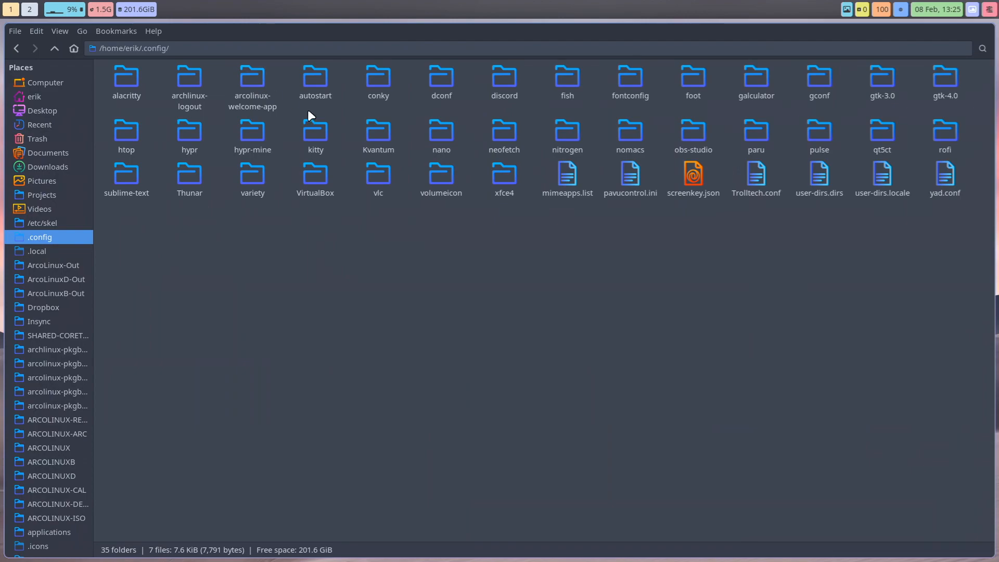
{"action": "mouse_move", "coordinate": [424, 145]}
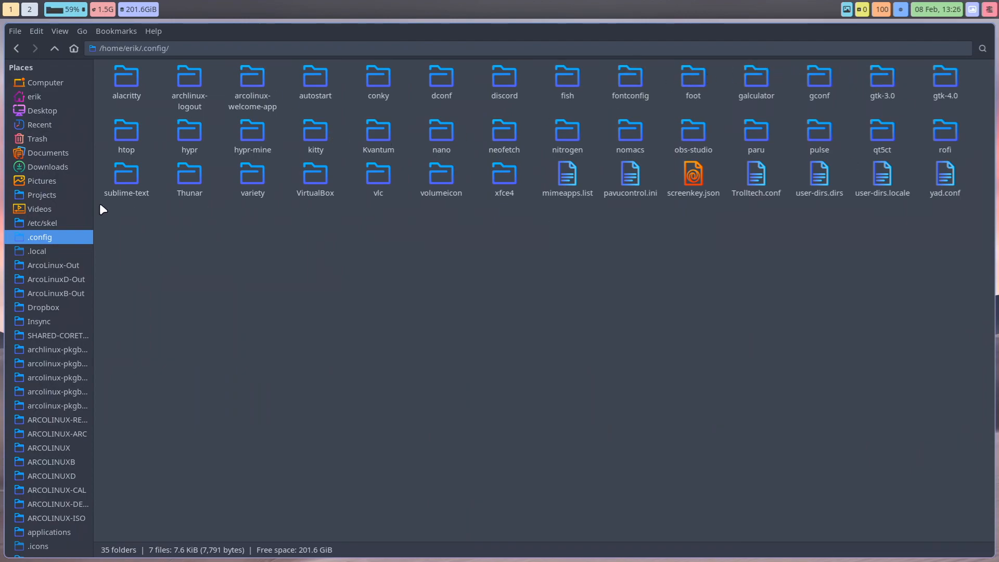
{"action": "left_click", "coordinate": [190, 135]}
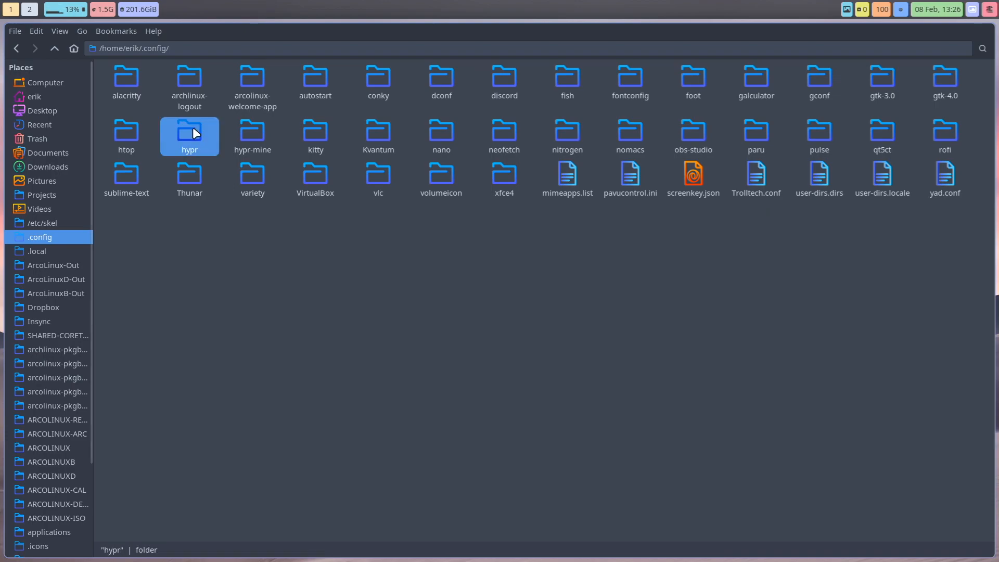
{"action": "double_click", "coordinate": [189, 132]}
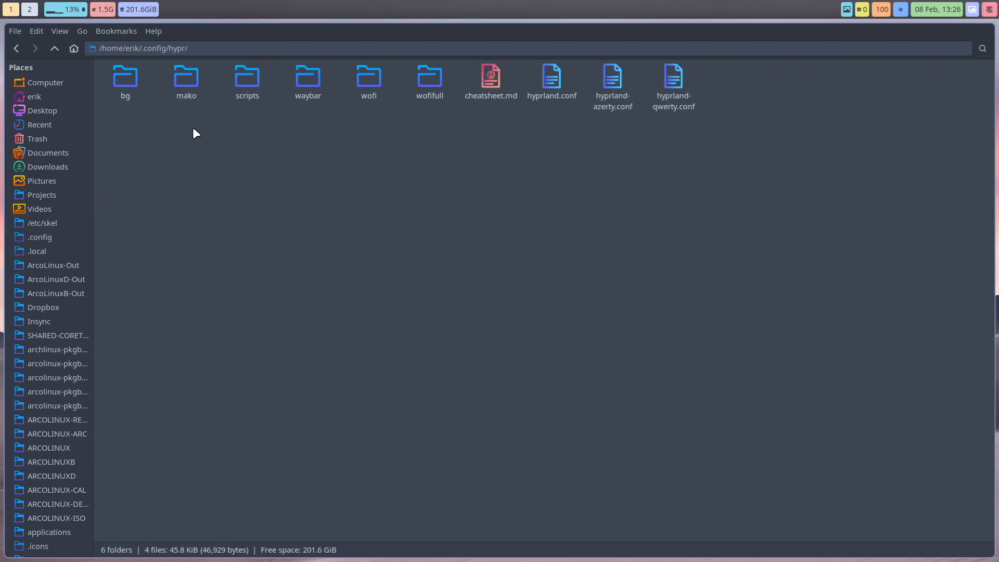
{"action": "mouse_move", "coordinate": [316, 184]}
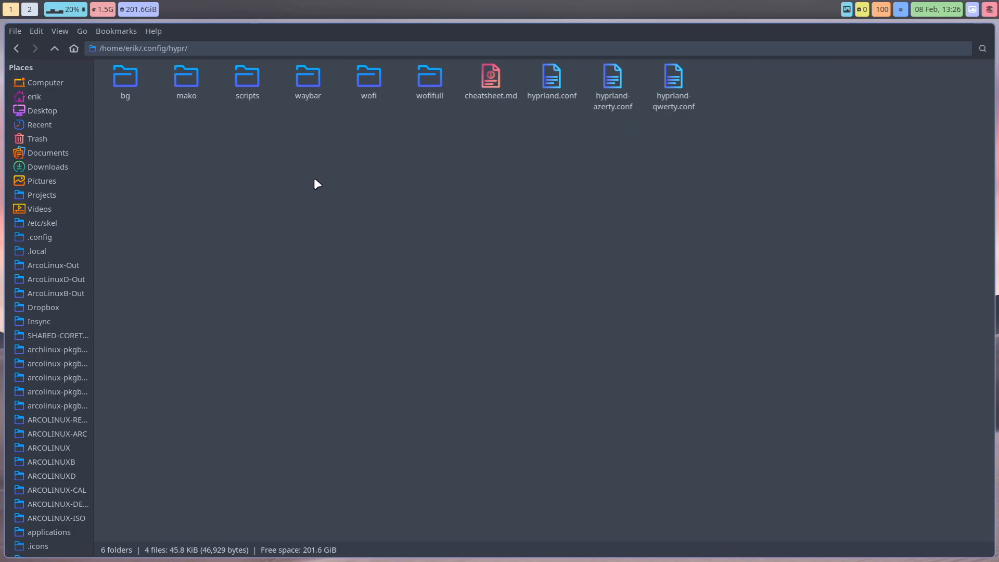
{"action": "mouse_move", "coordinate": [248, 76]}
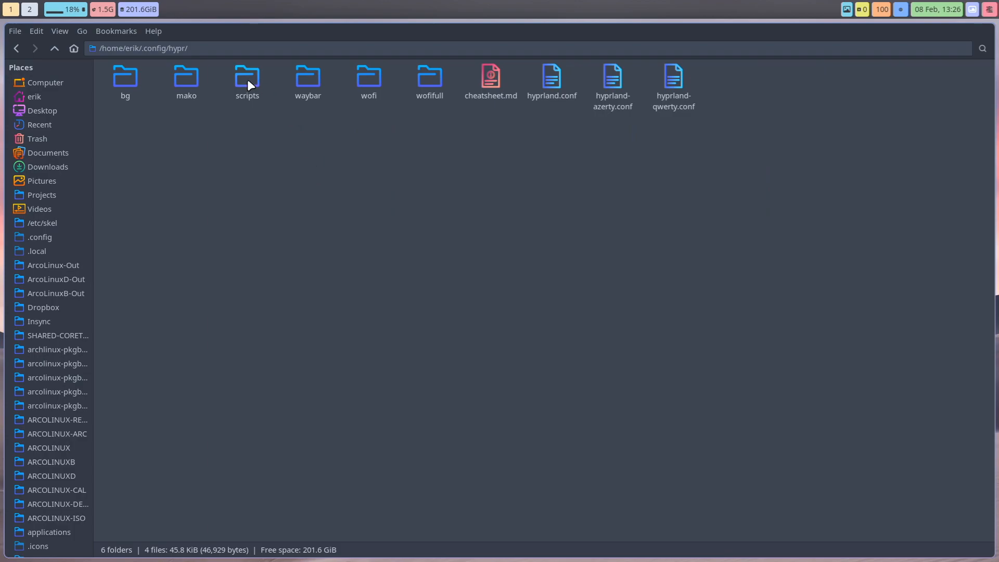
{"action": "double_click", "coordinate": [248, 76]}
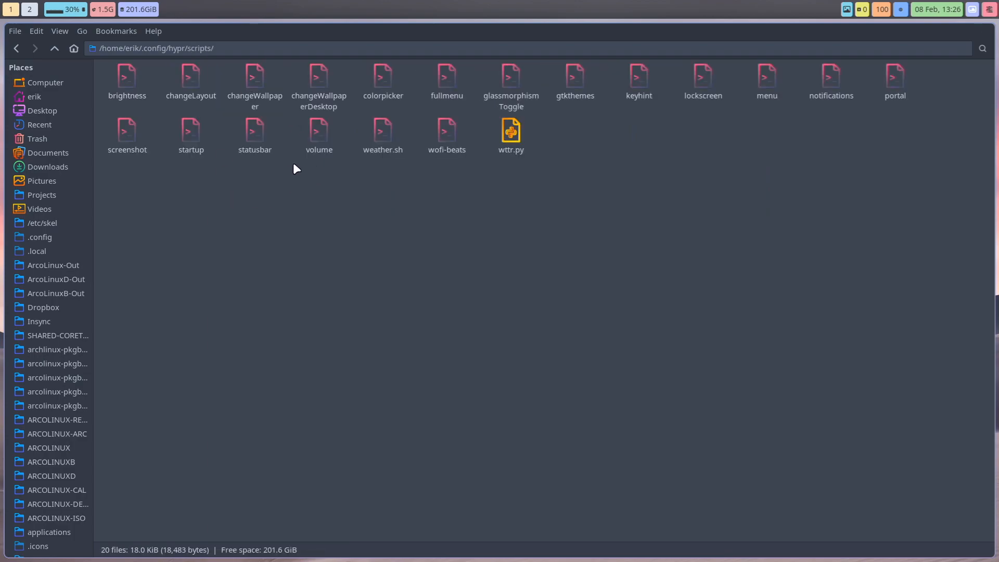
{"action": "left_click", "coordinate": [190, 131]}
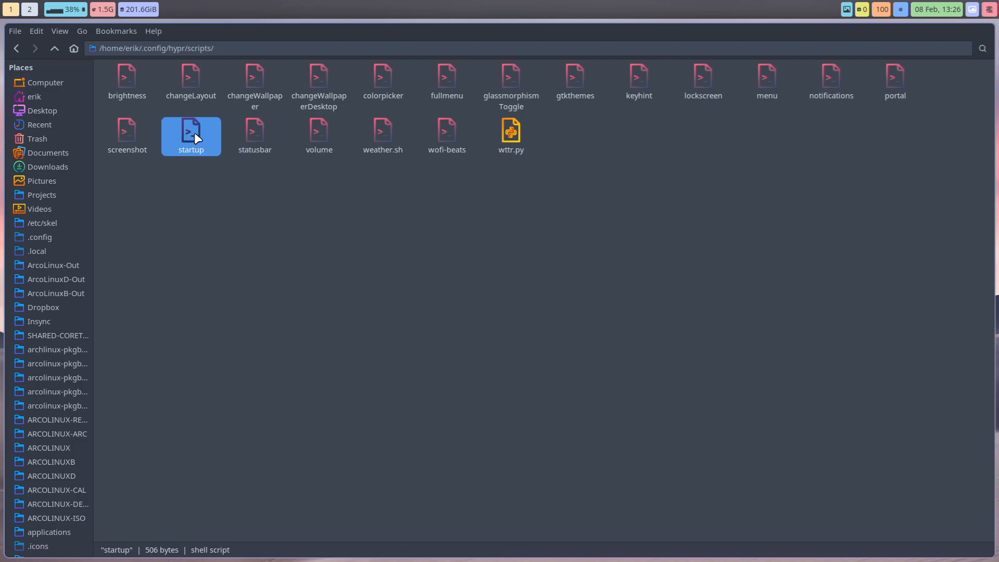
Open startup in Sublime Text, uncomment the 'variety &' line 29 and save.
{"action": "double_click", "coordinate": [190, 135]}
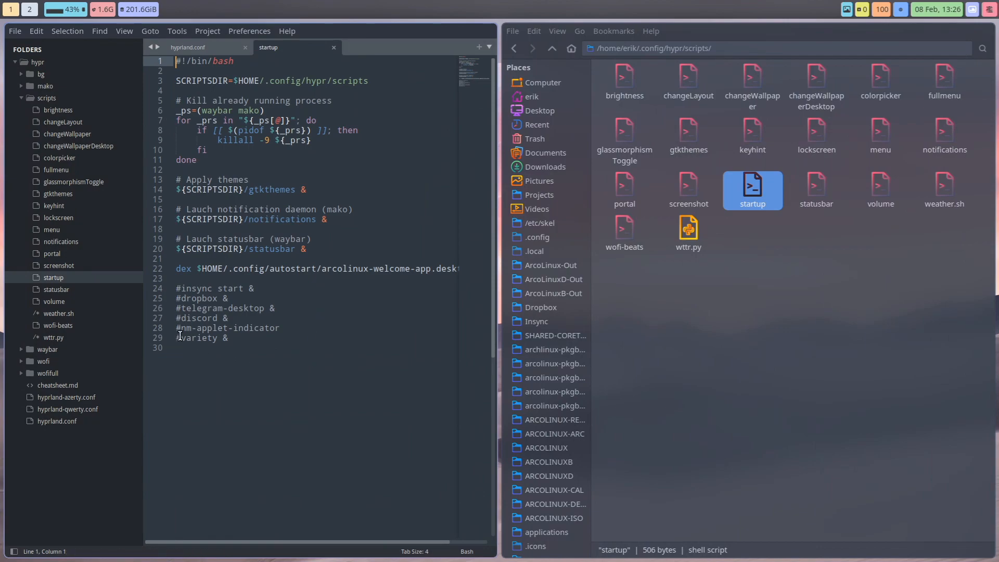
{"action": "left_click", "coordinate": [177, 337]}
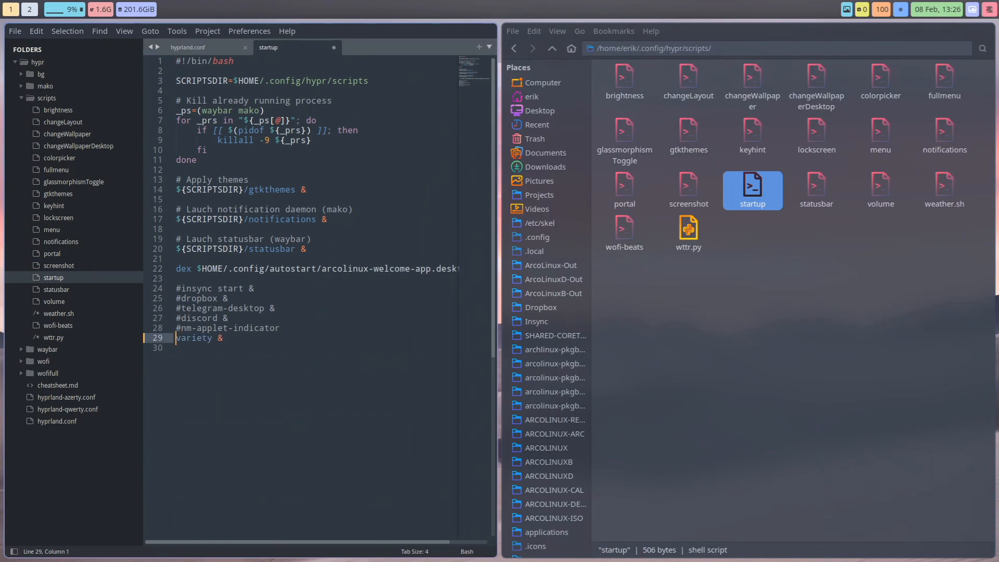
{"action": "key", "text": "ctrl+s"}
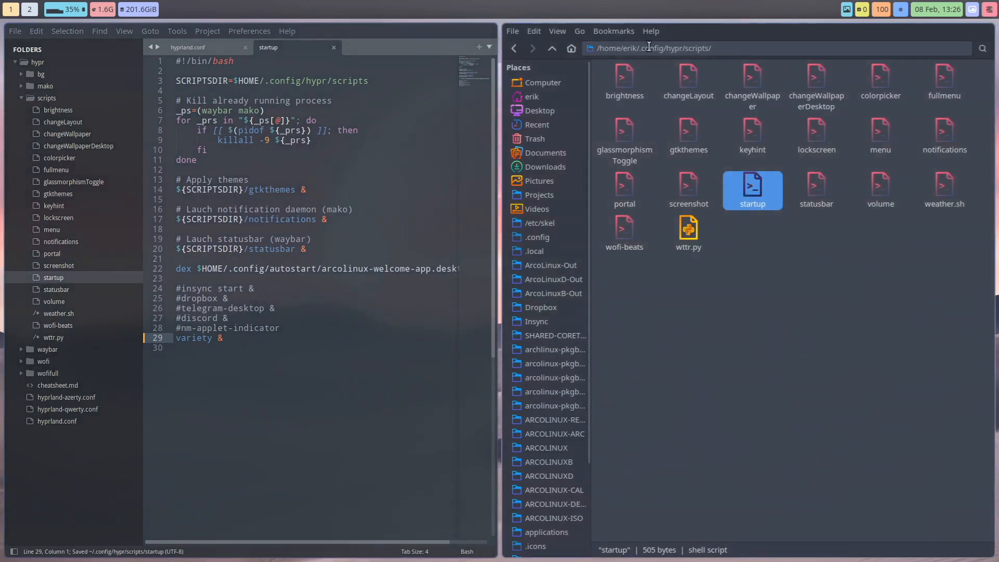
Go back up to ~/.config, look into the autostart folder and recheck the variety line.
{"action": "left_click", "coordinate": [552, 48]}
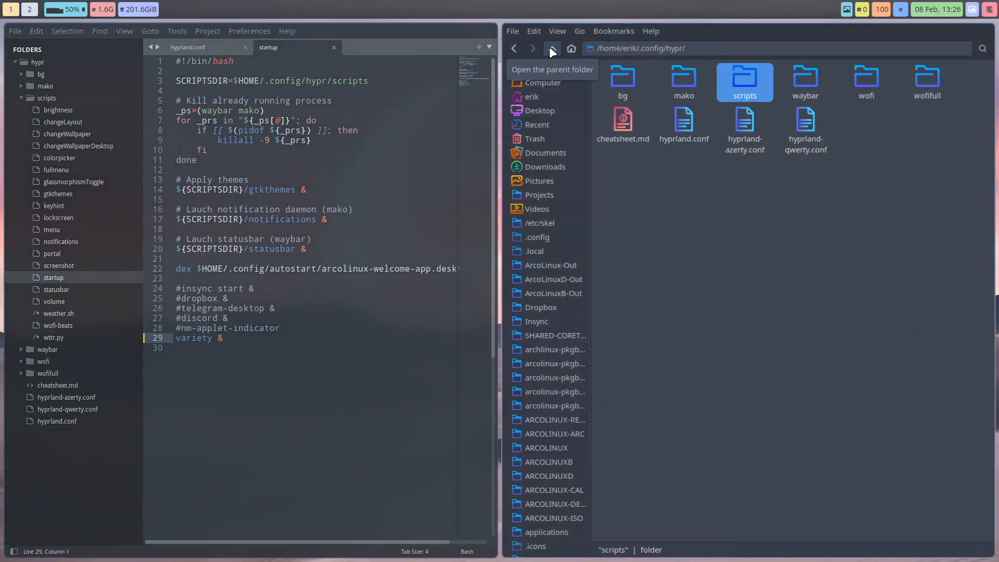
{"action": "left_click", "coordinate": [550, 49]}
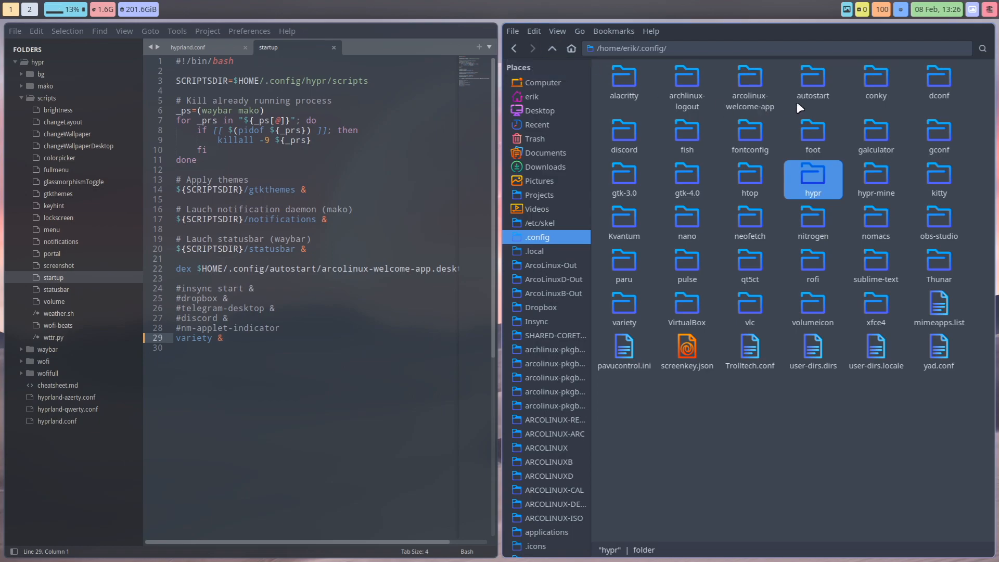
{"action": "double_click", "coordinate": [813, 83]}
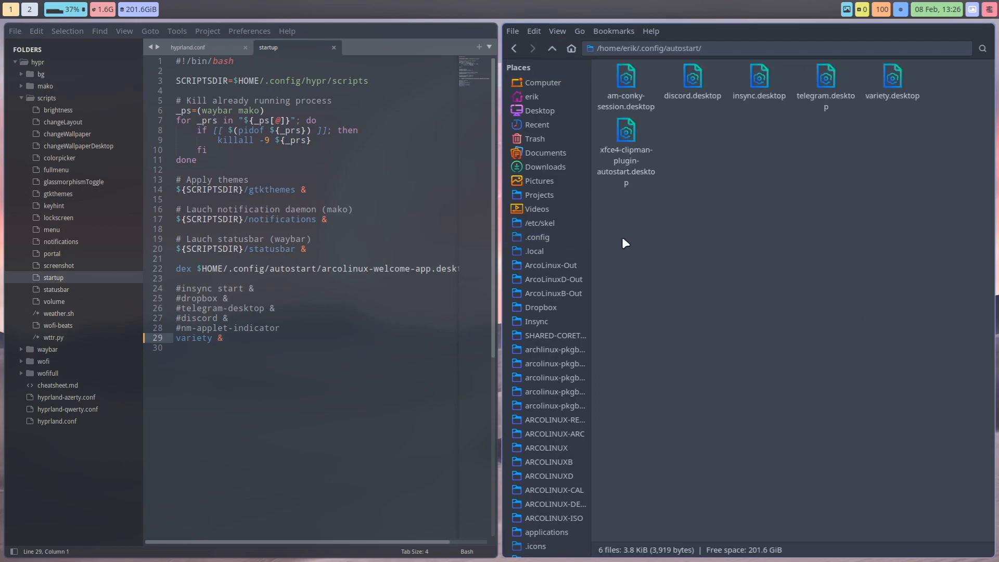
{"action": "mouse_move", "coordinate": [950, 220]}
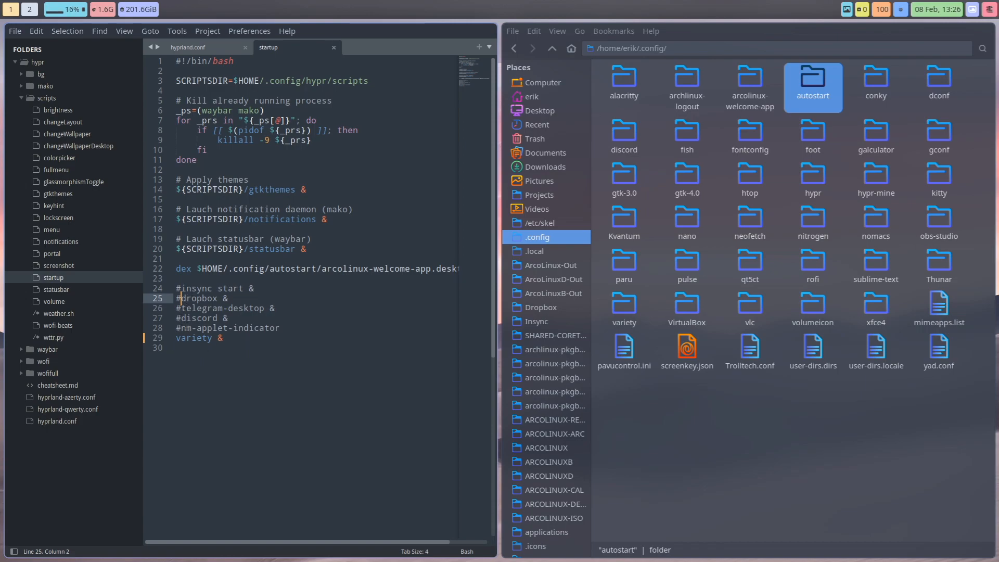
{"action": "left_click", "coordinate": [224, 338]}
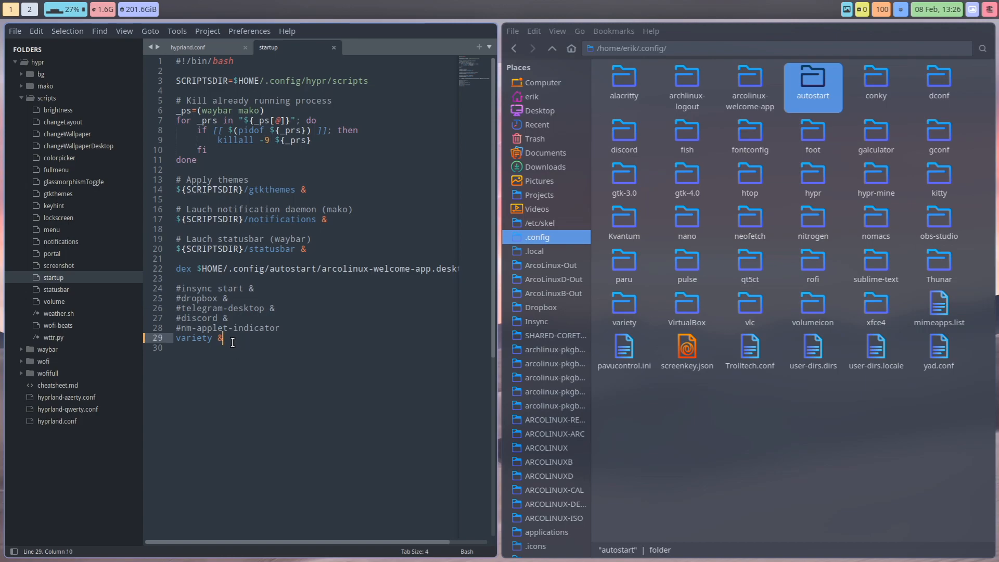
{"action": "mouse_move", "coordinate": [283, 51]}
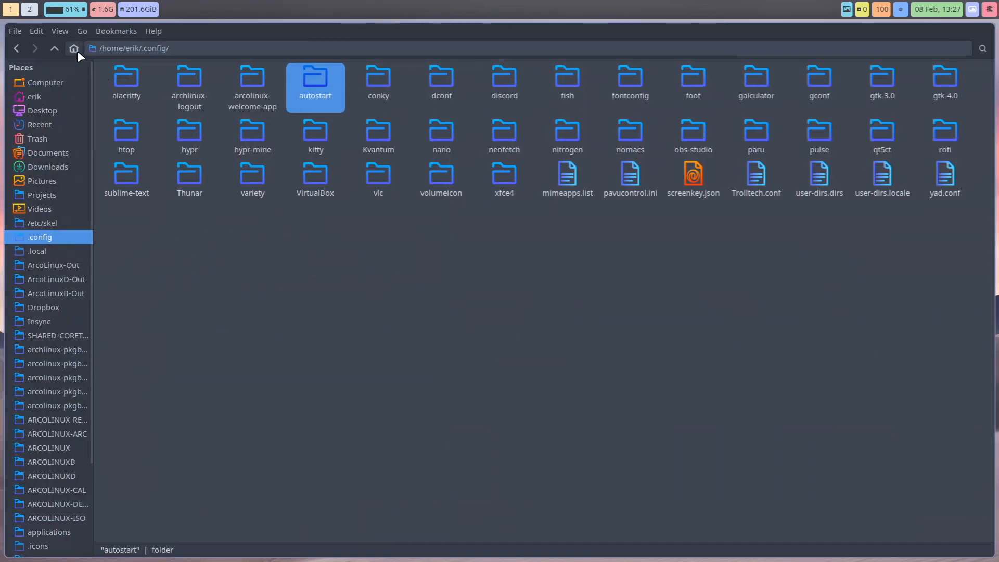
Select hypr and hypr-mine together and launch Compare from the context menu.
{"action": "left_click", "coordinate": [190, 134]}
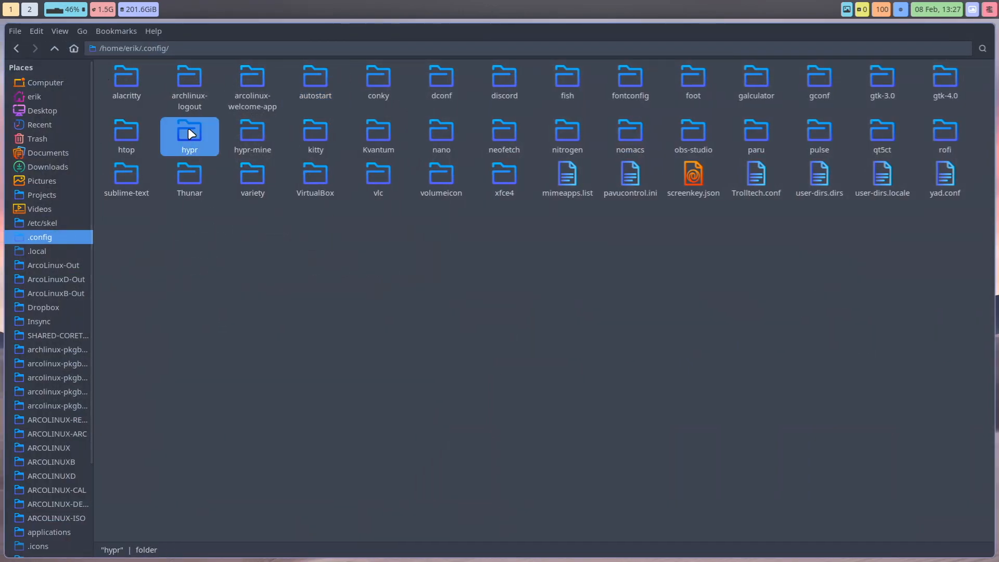
{"action": "left_click", "coordinate": [252, 132]}
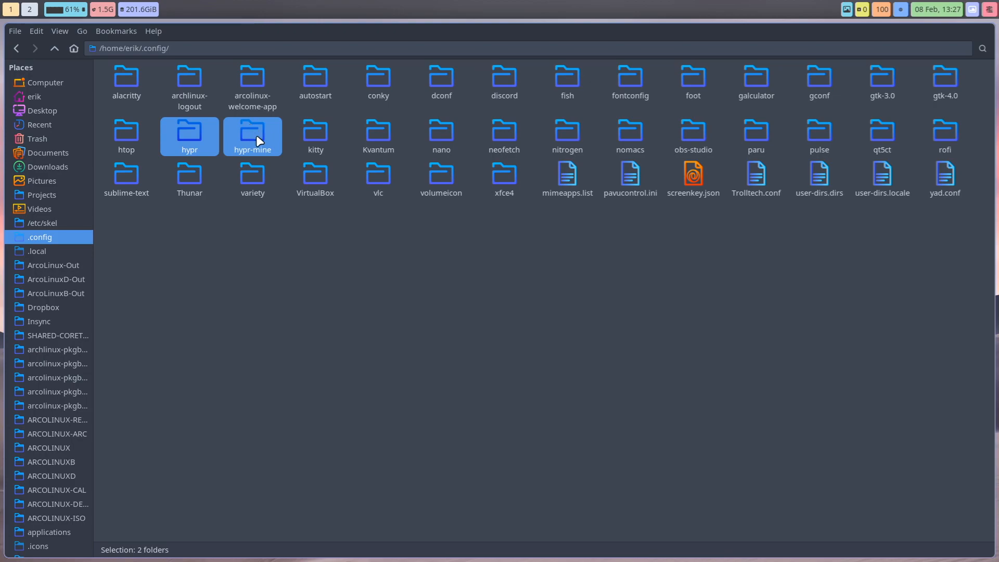
{"action": "right_click", "coordinate": [252, 134]}
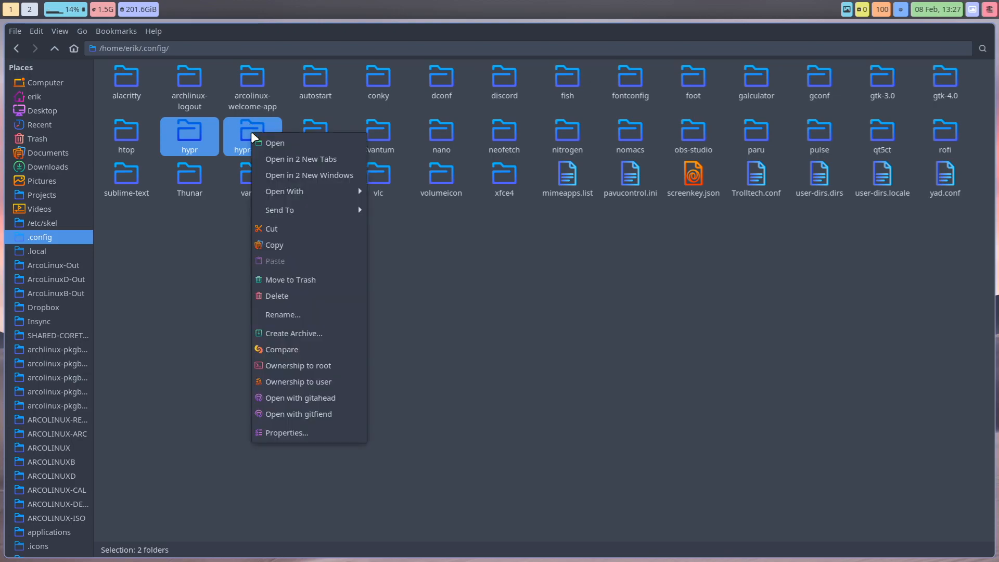
{"action": "left_click", "coordinate": [283, 349]}
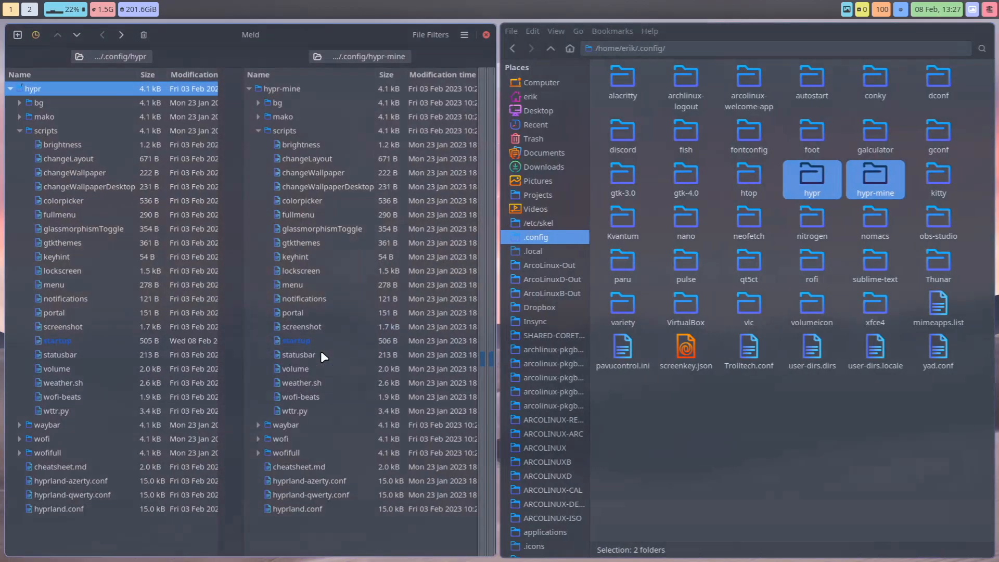
Filter to changed files, diff the two startup scripts (identical), and close Meld.
{"action": "left_click", "coordinate": [431, 34]}
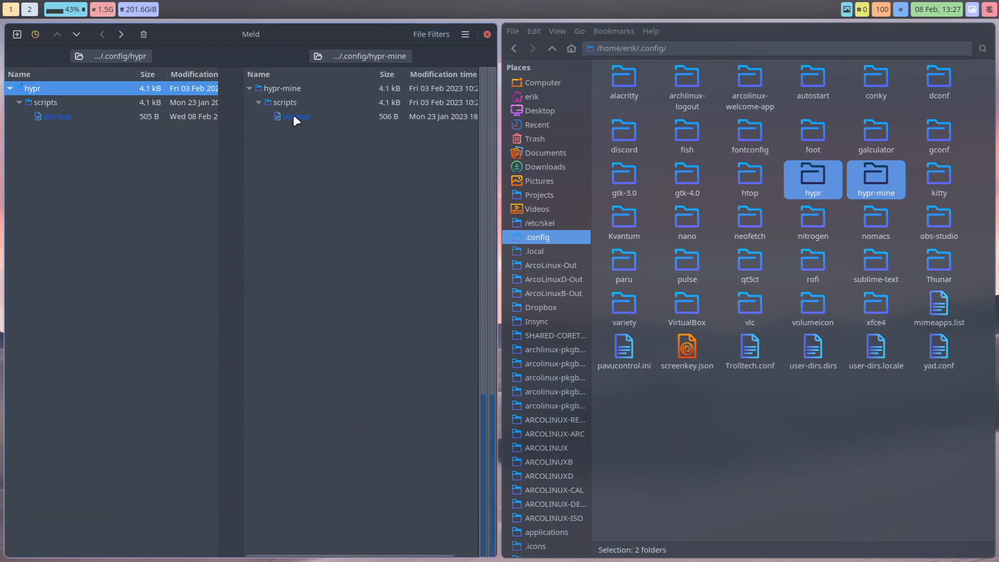
{"action": "double_click", "coordinate": [297, 115]}
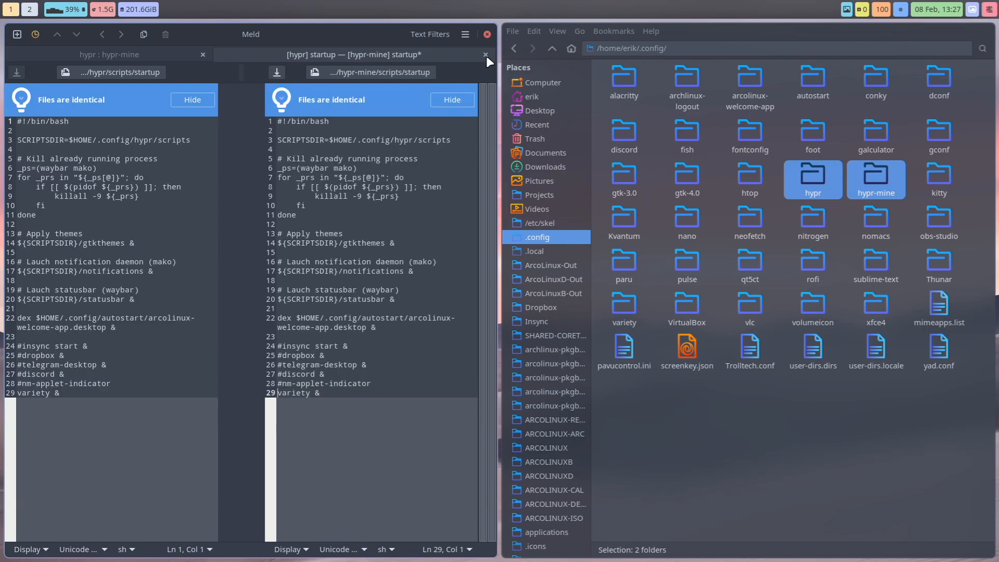
{"action": "left_click", "coordinate": [485, 55]}
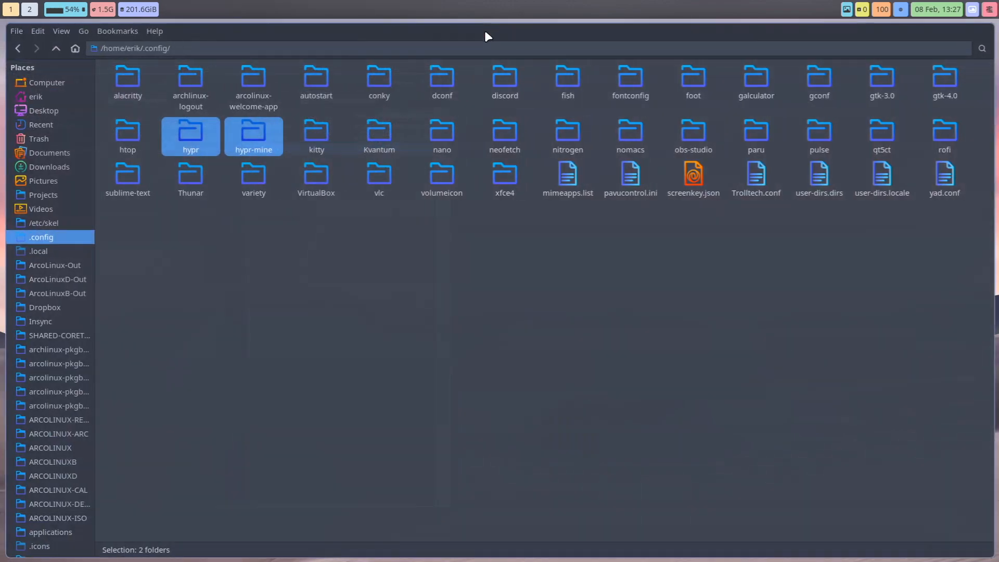
{"action": "left_click", "coordinate": [252, 134]}
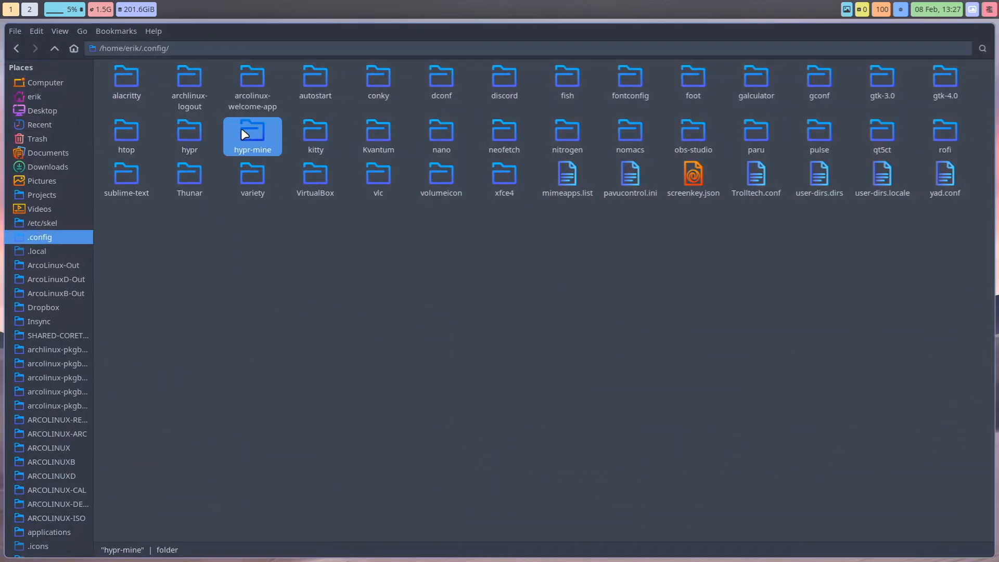
{"action": "mouse_move", "coordinate": [263, 159]}
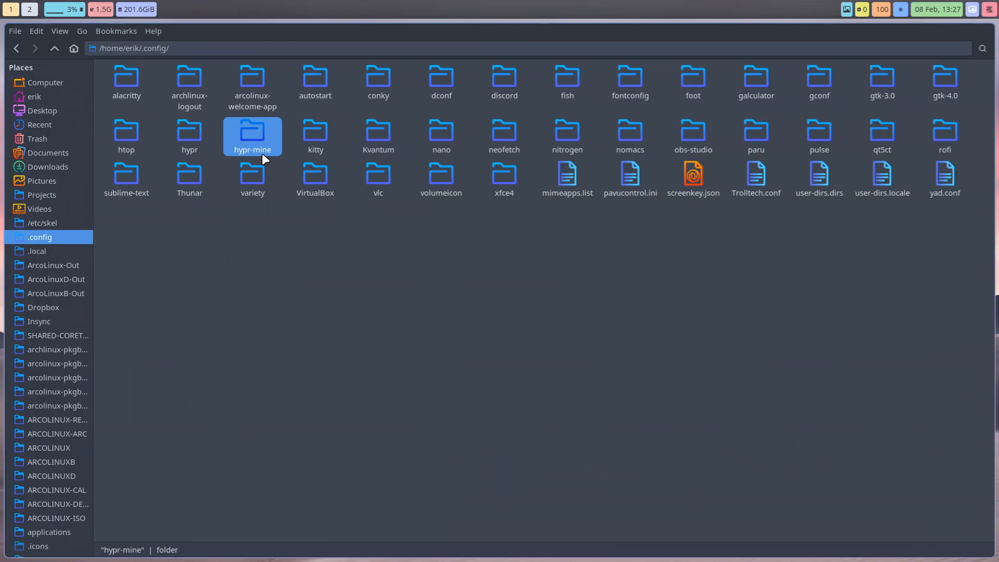
{"action": "left_click", "coordinate": [280, 177]}
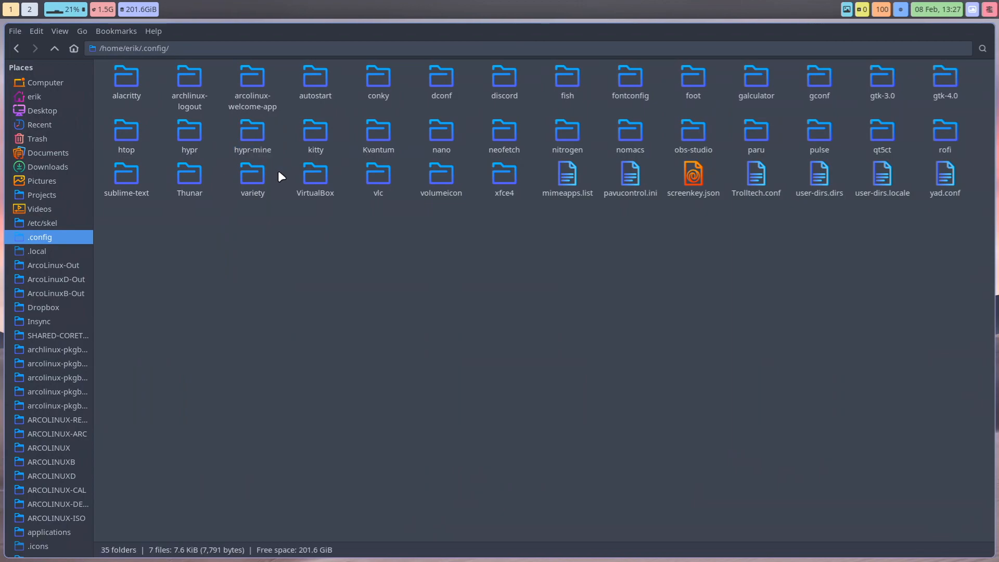